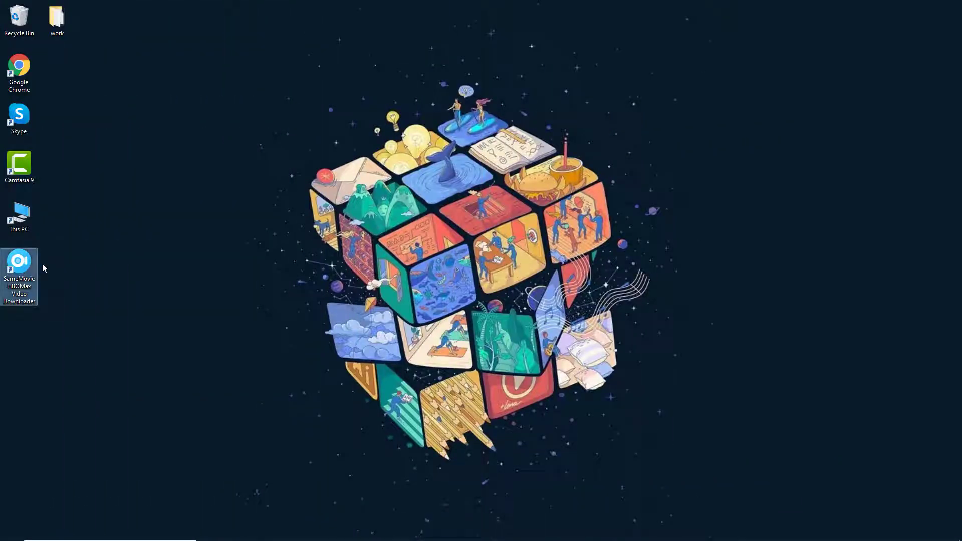
Step: Launch SameMovie, view its lifetime-license registration details from the menu, and dismiss them
double_click(19, 261)
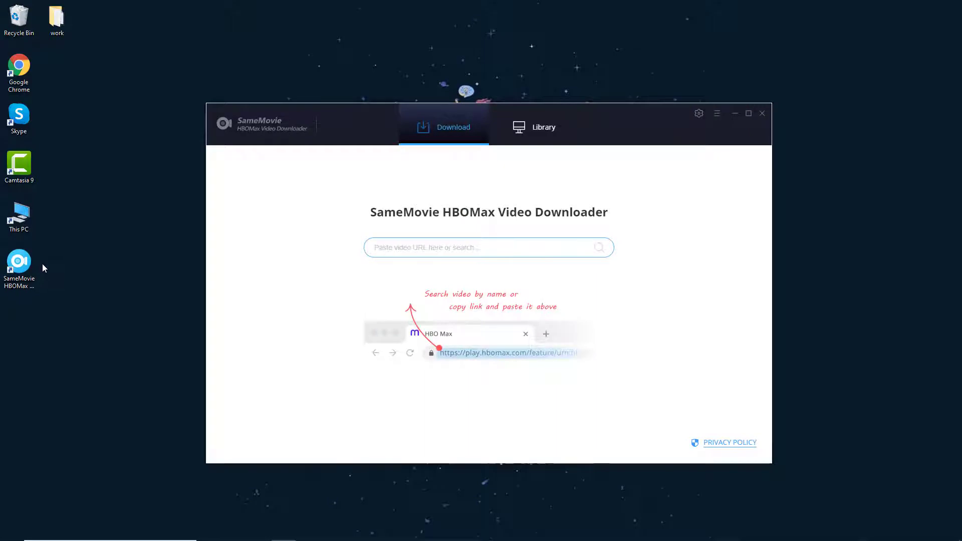
click(715, 113)
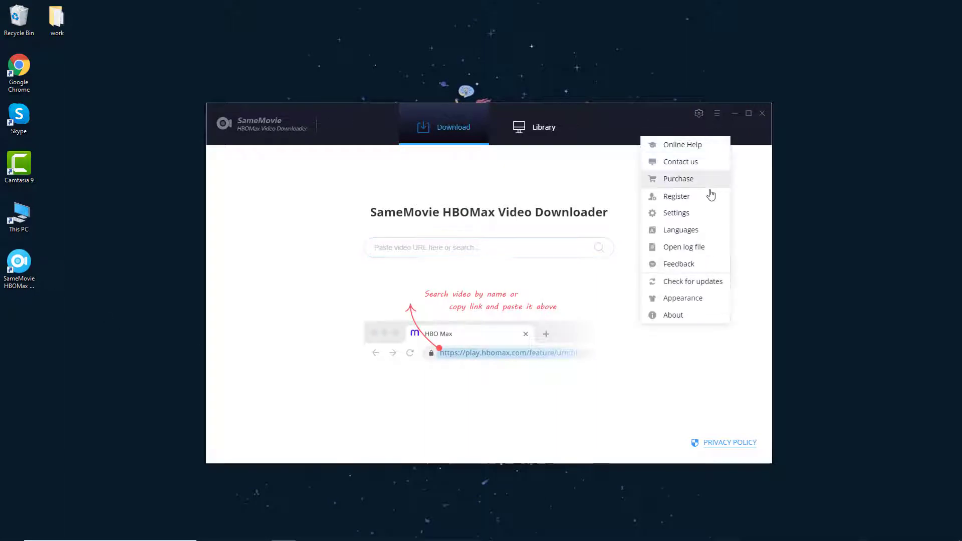
click(677, 195)
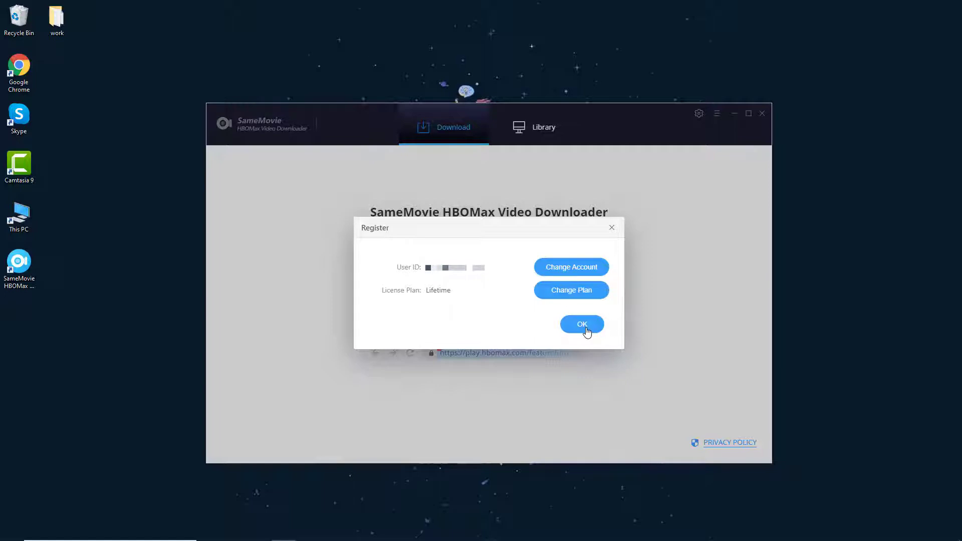
click(581, 324)
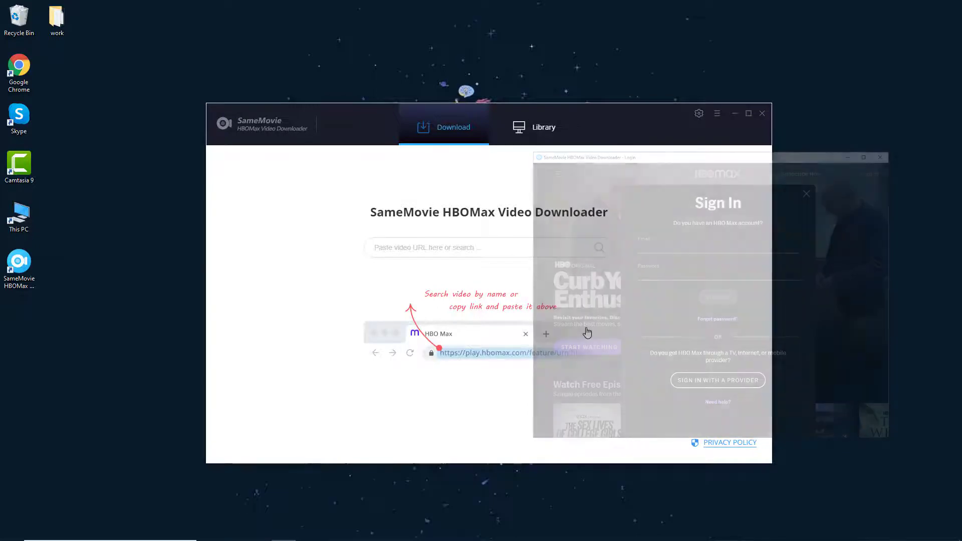
Step: In Download Settings keep MP4, High quality and English audio, choose English subtitles, and close
click(699, 113)
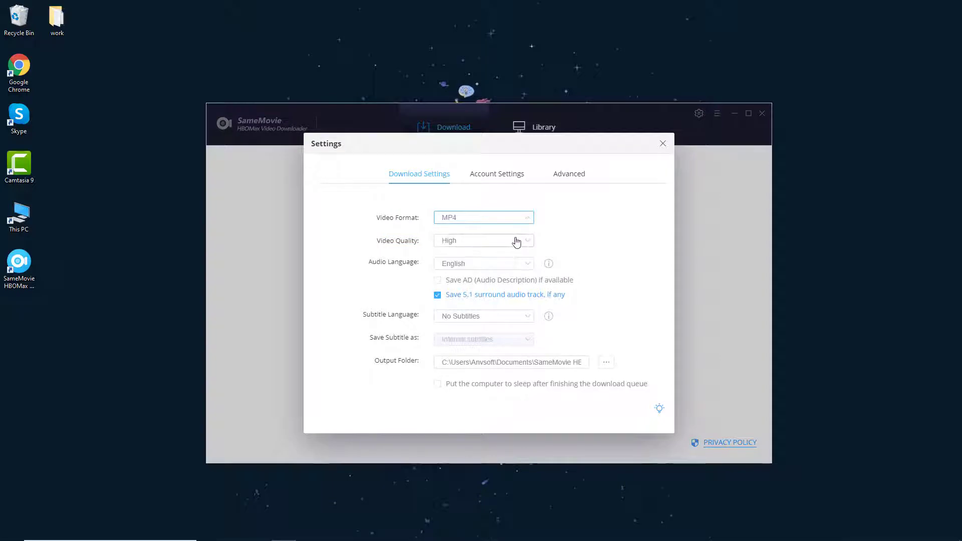
click(483, 263)
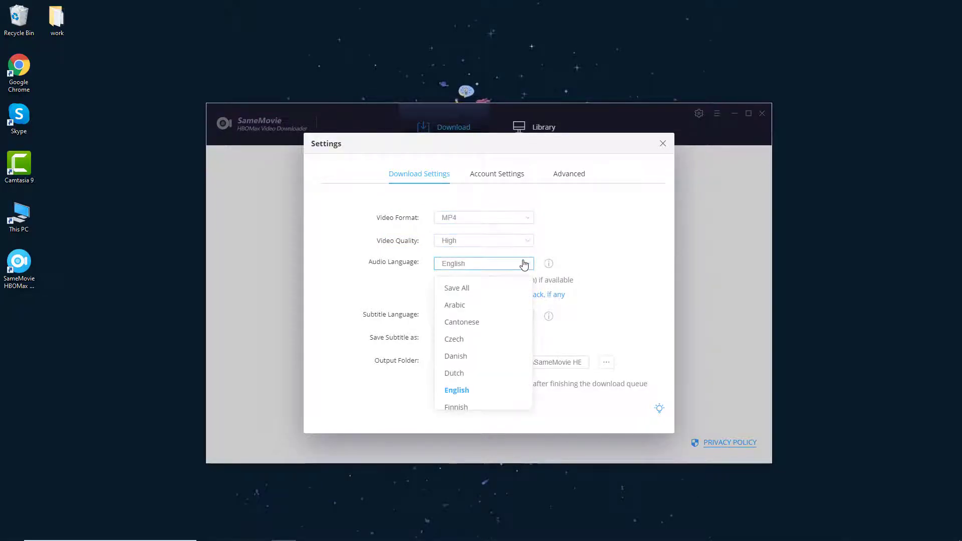
click(482, 316)
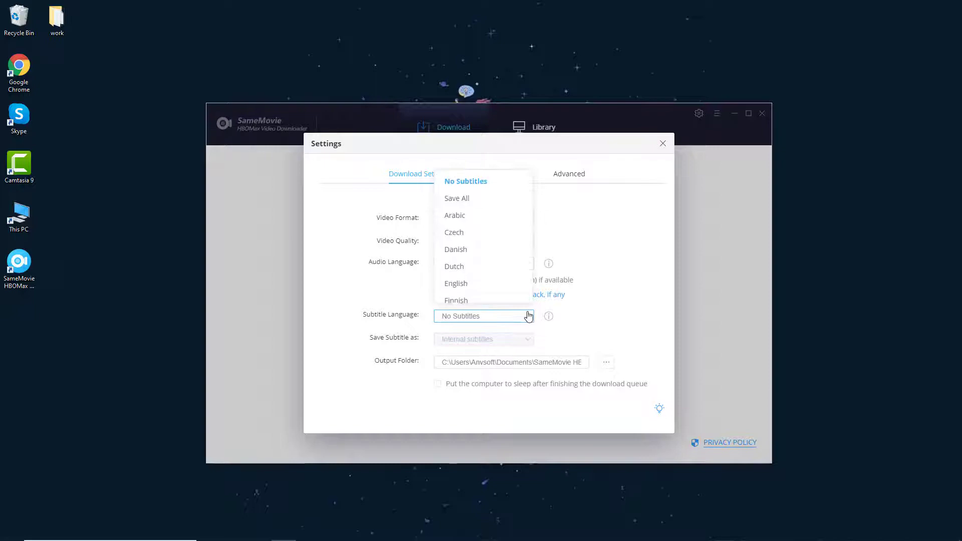
click(456, 283)
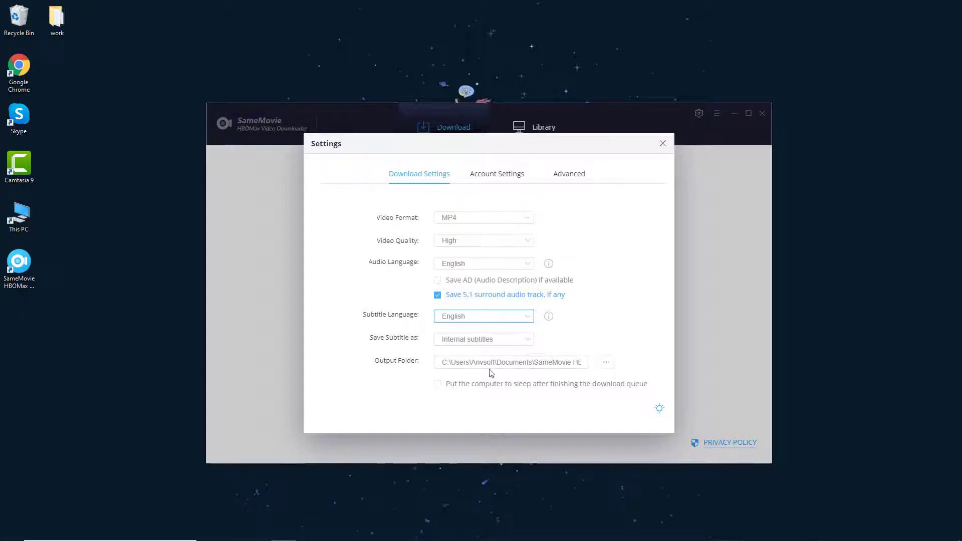
click(662, 144)
text(lands)
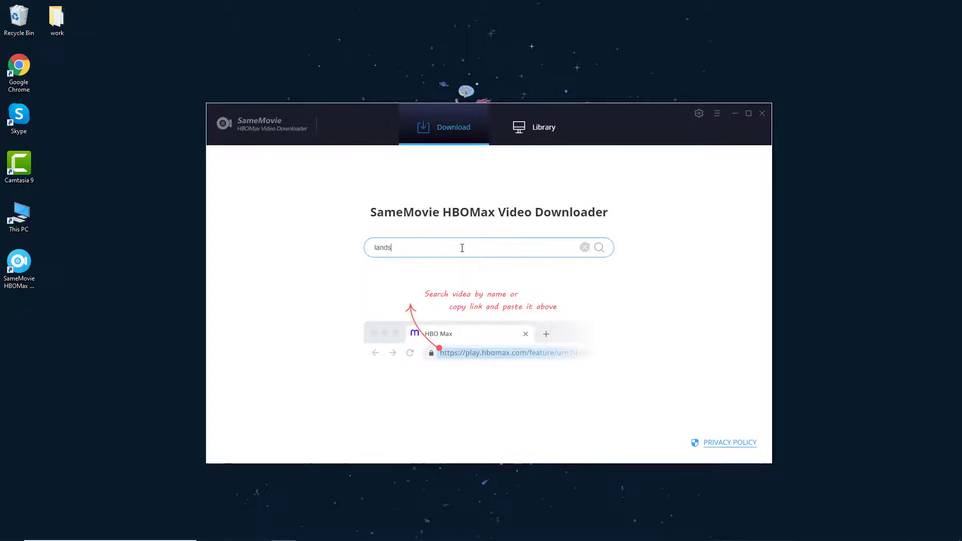
Step: Search for 'landscapers' and bring up the Landscapers season 1 episode list
text(capers)
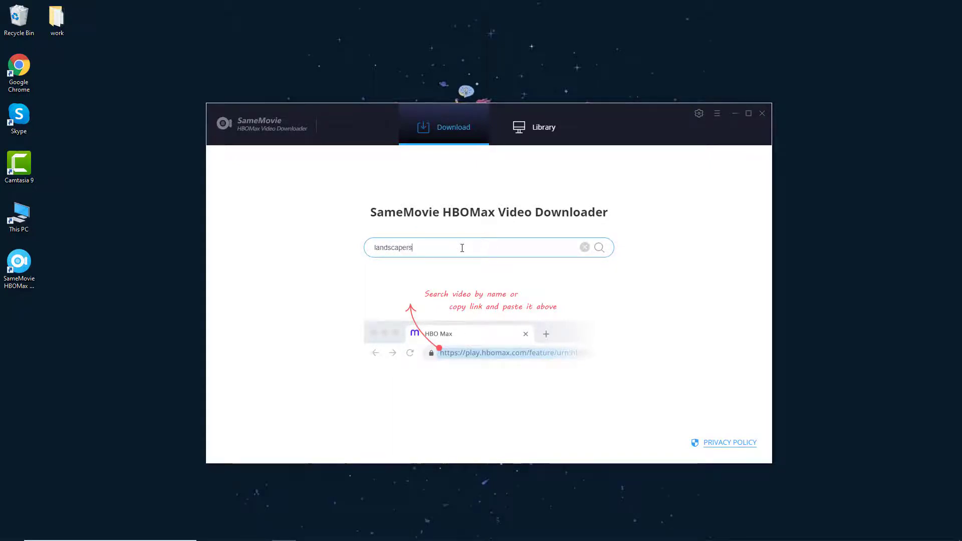
click(599, 248)
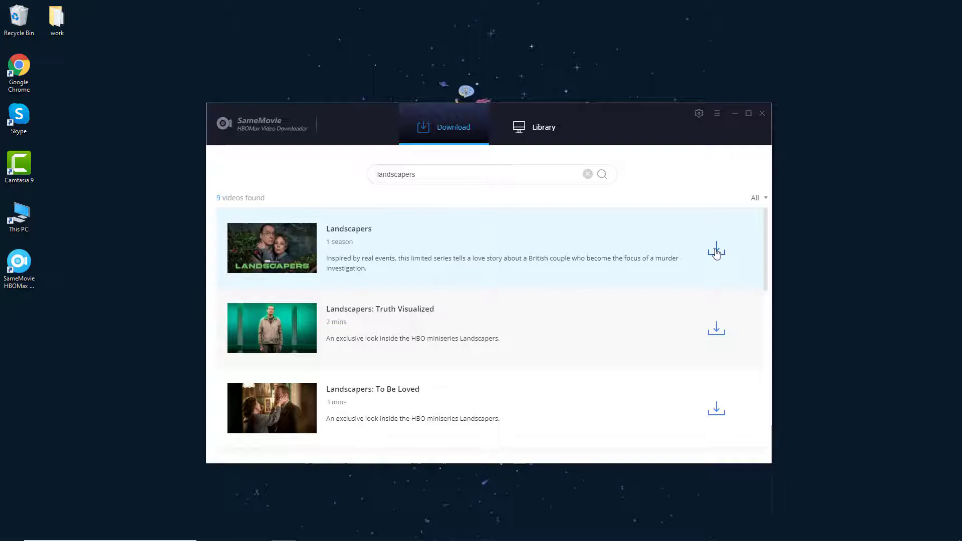
click(715, 252)
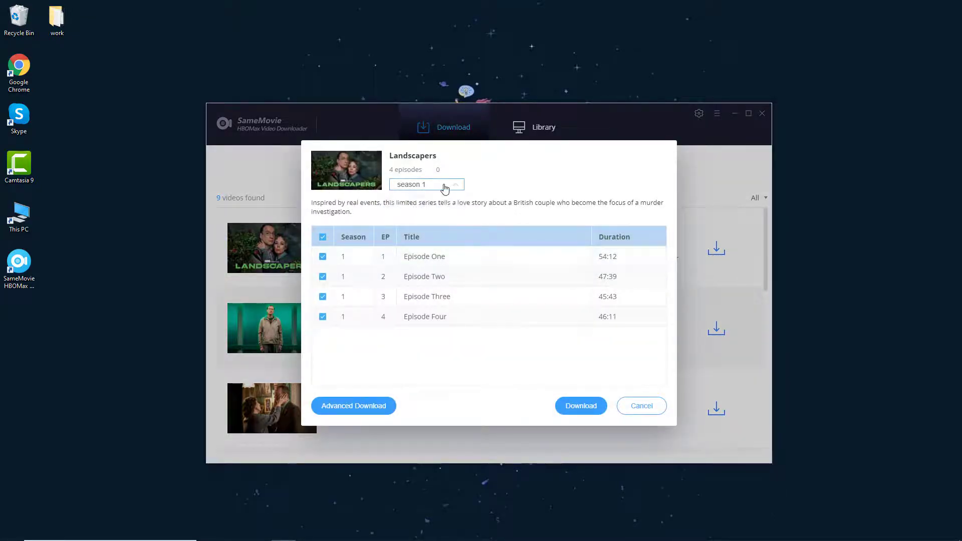
Step: Download Episode One via Advanced Download with 720P video, English audio and English CC subtitles
click(322, 236)
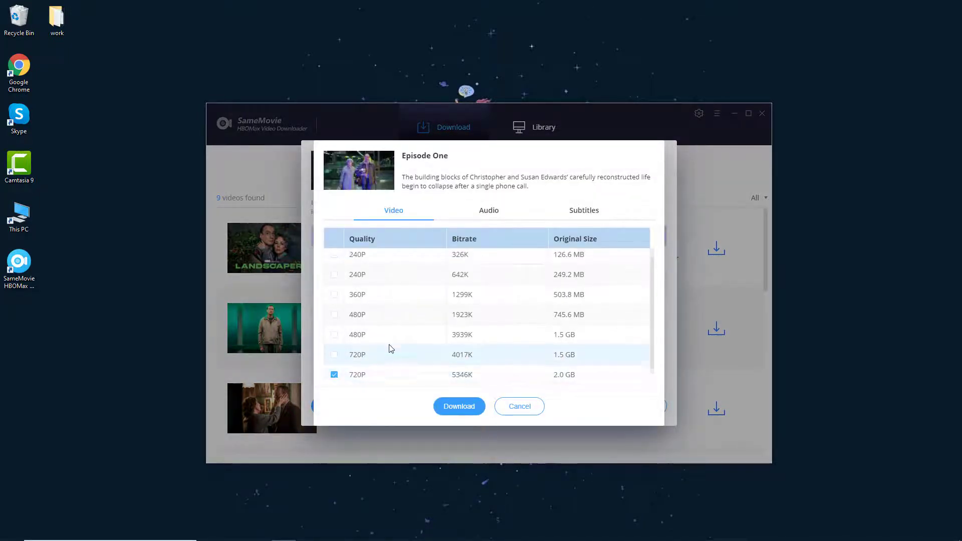
click(489, 210)
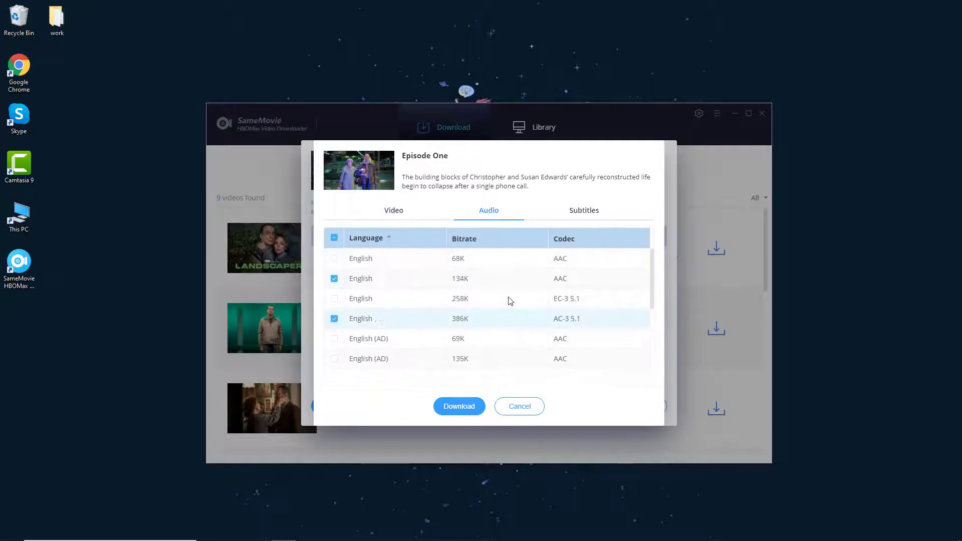
click(583, 209)
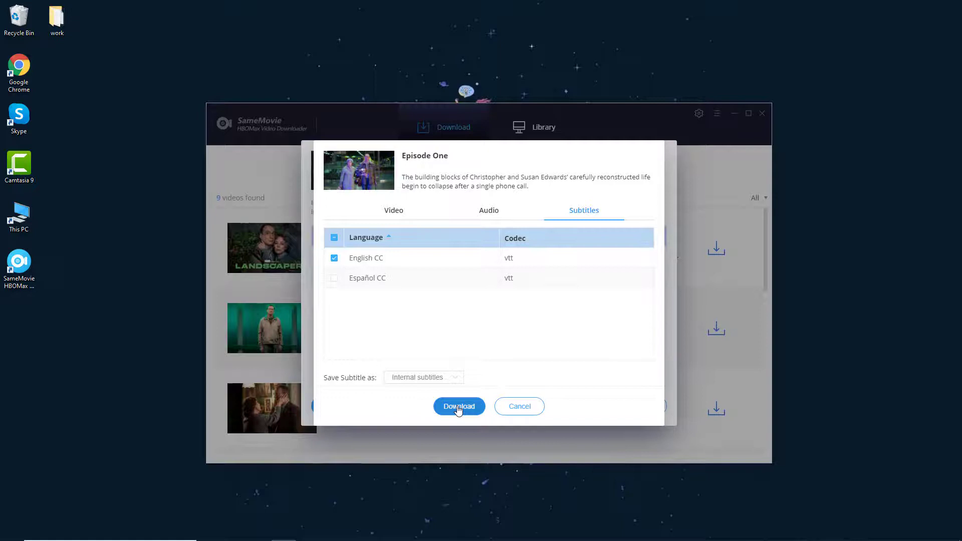
click(459, 406)
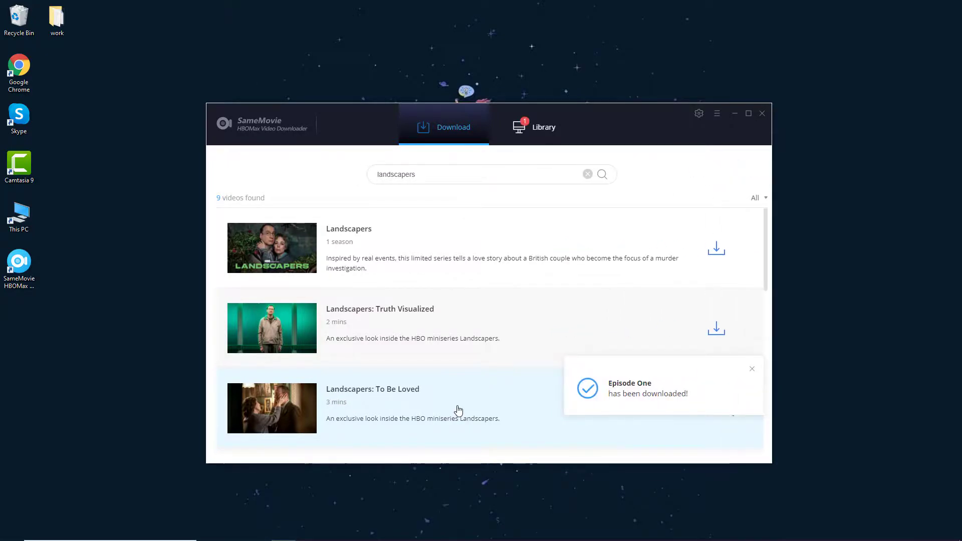
Step: Dismiss the download-complete notice and show the Library listing Episode One (54 min, 547.7 MB)
click(751, 368)
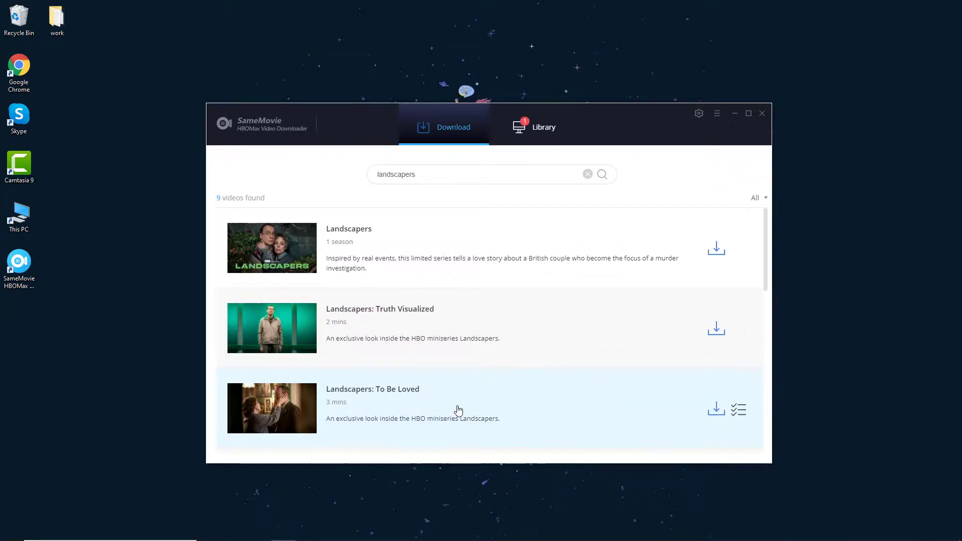
click(542, 127)
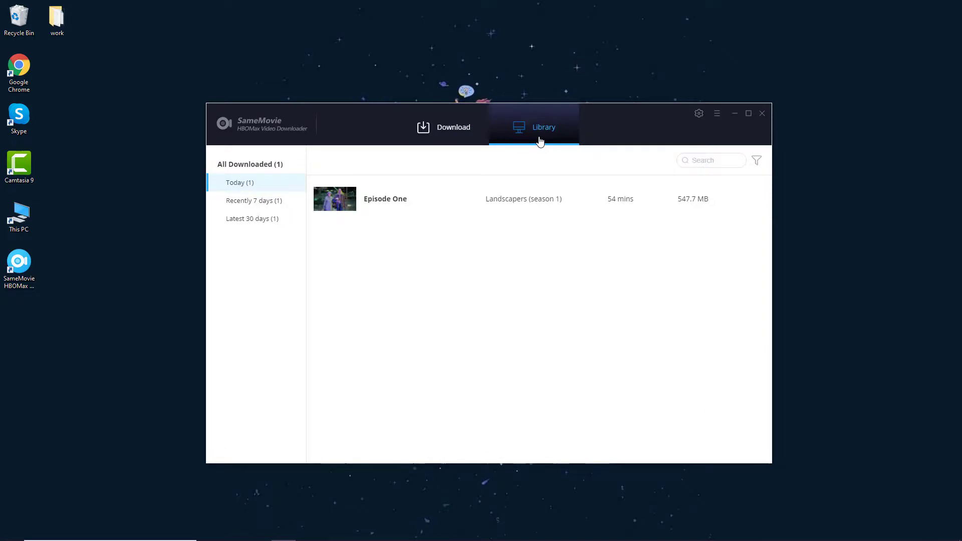
mouse_move(334, 198)
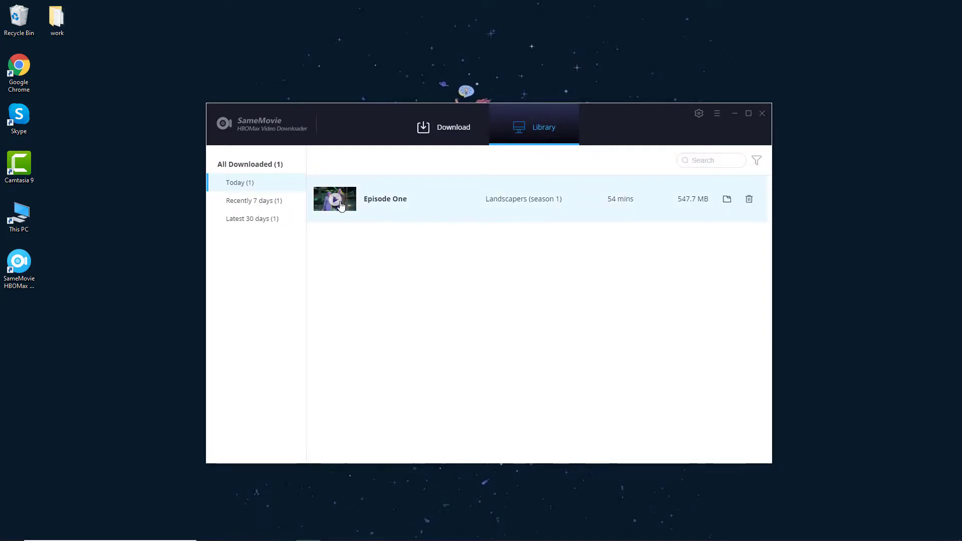